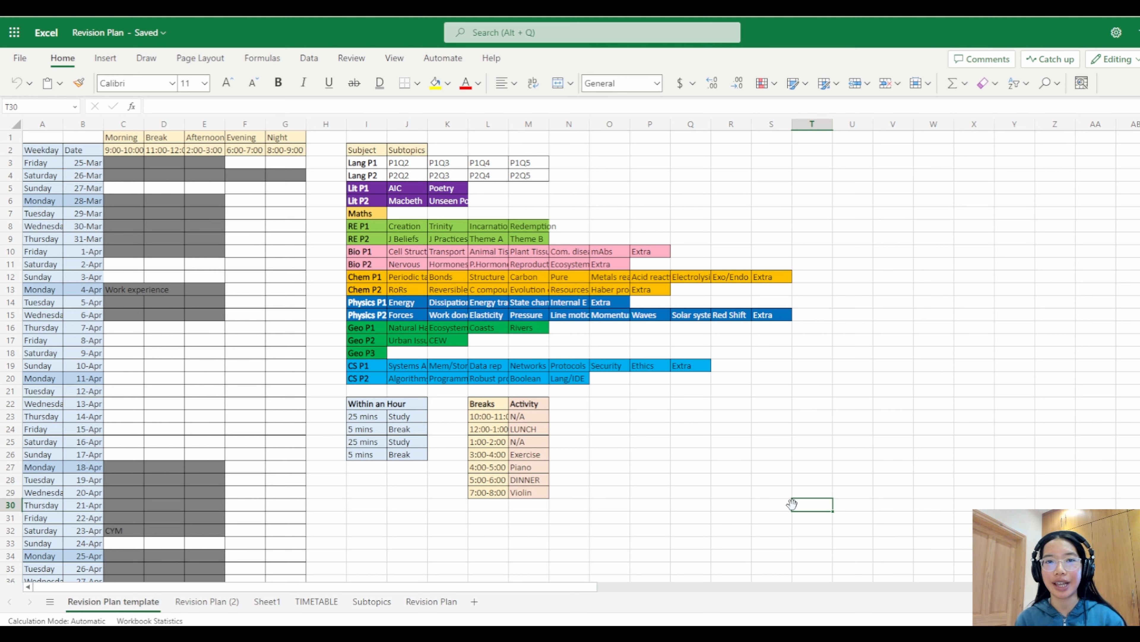
Step: Scroll down to the May–June rows (46–81) of the exam schedule
scroll("down", 3)
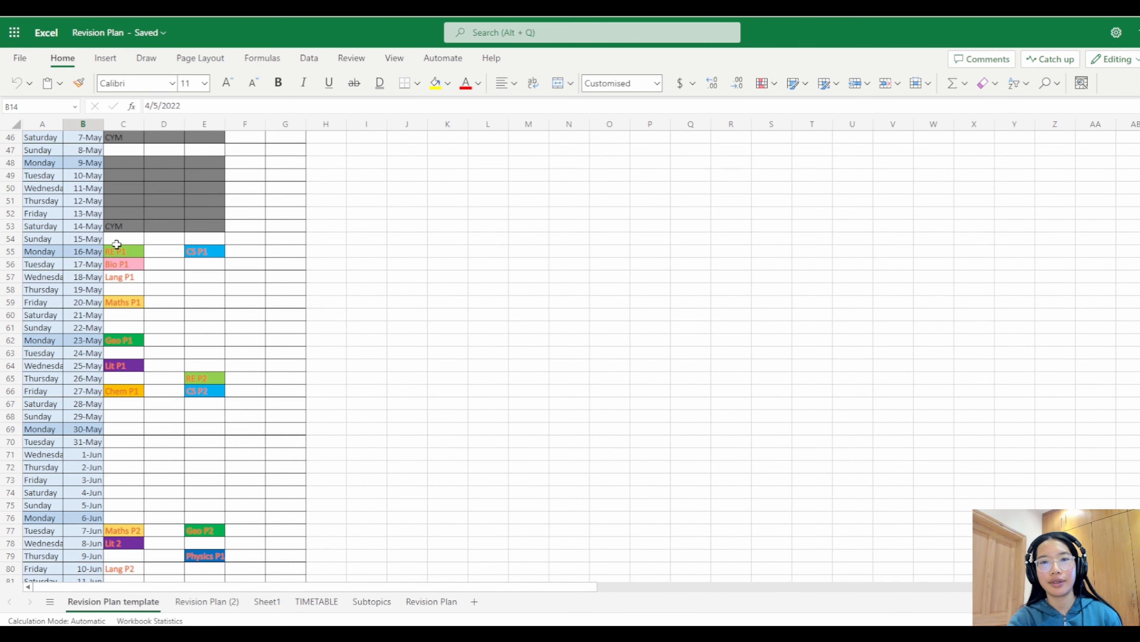
Step: Enter Monday and Tuesday in I55:I56 and fill the weekday sequence down to row 80
left_click(42, 251)
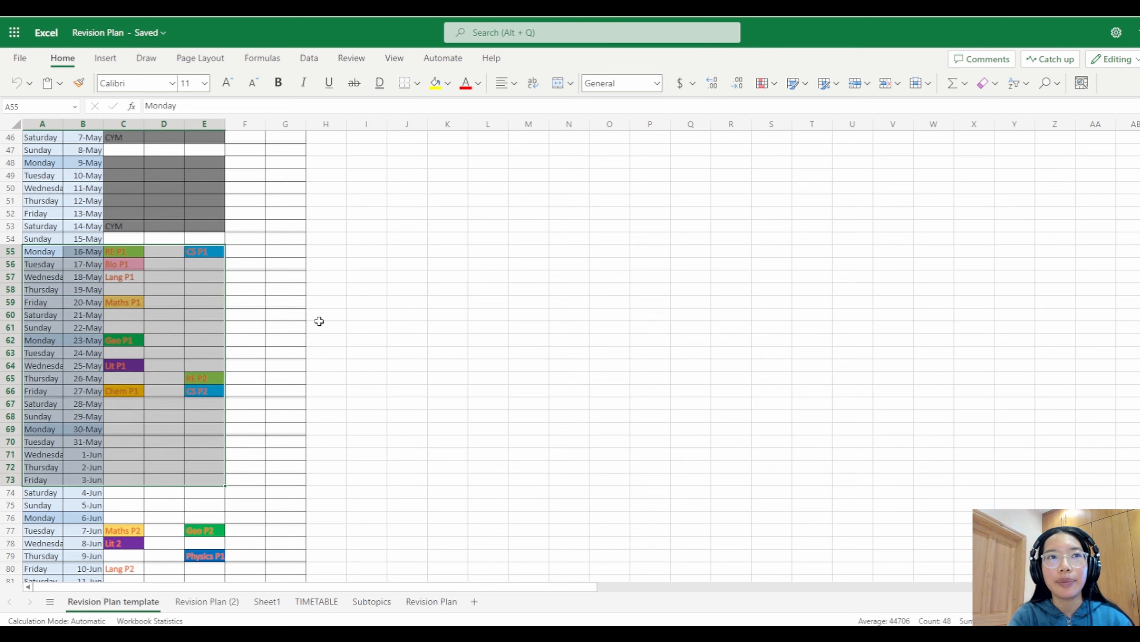
left_click(366, 250)
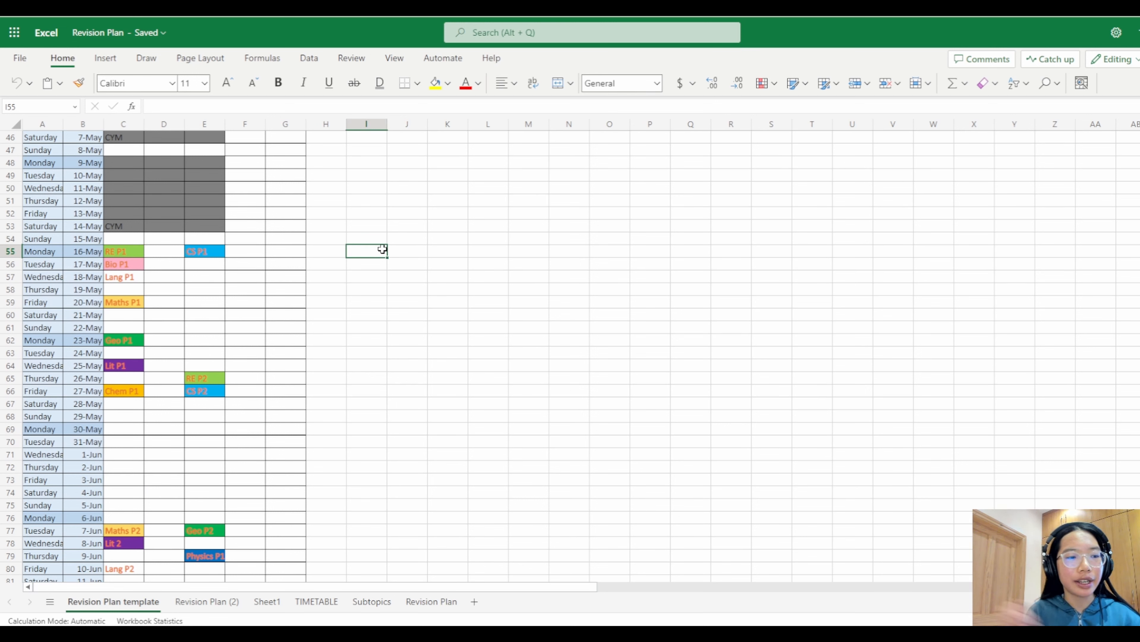
type("Monday")
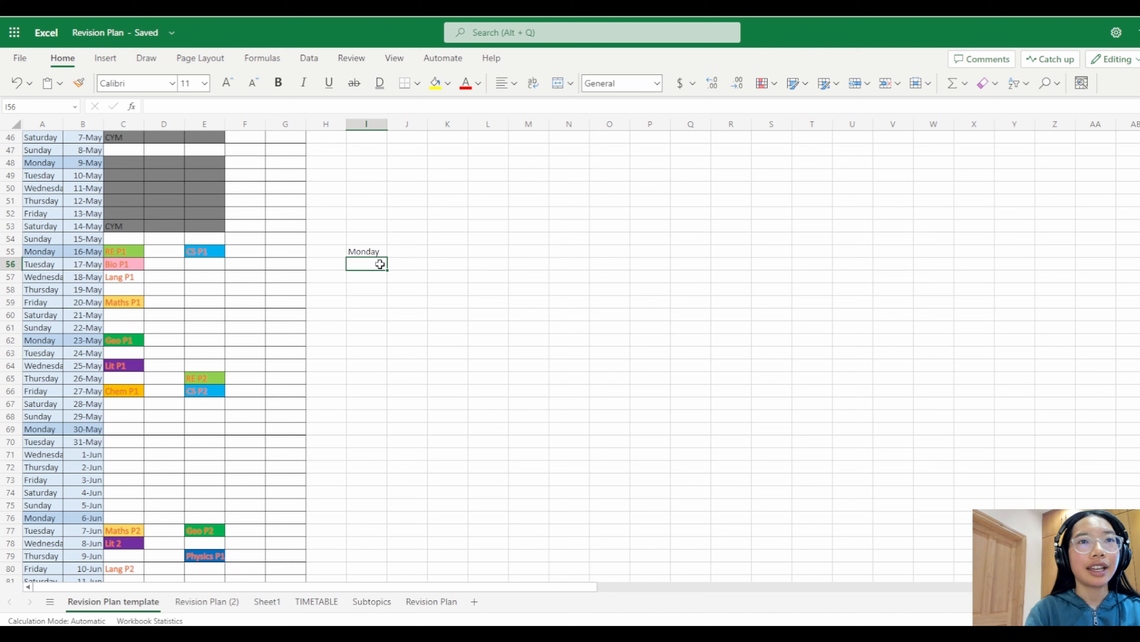
type("Tuesday")
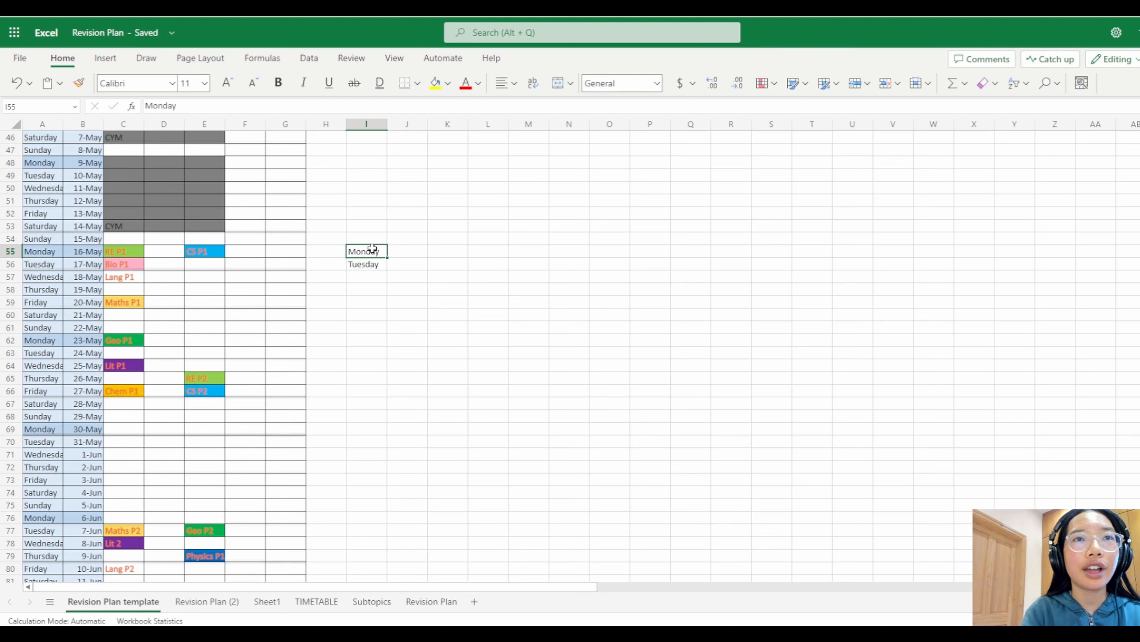
left_click_drag(367, 251, 366, 391)
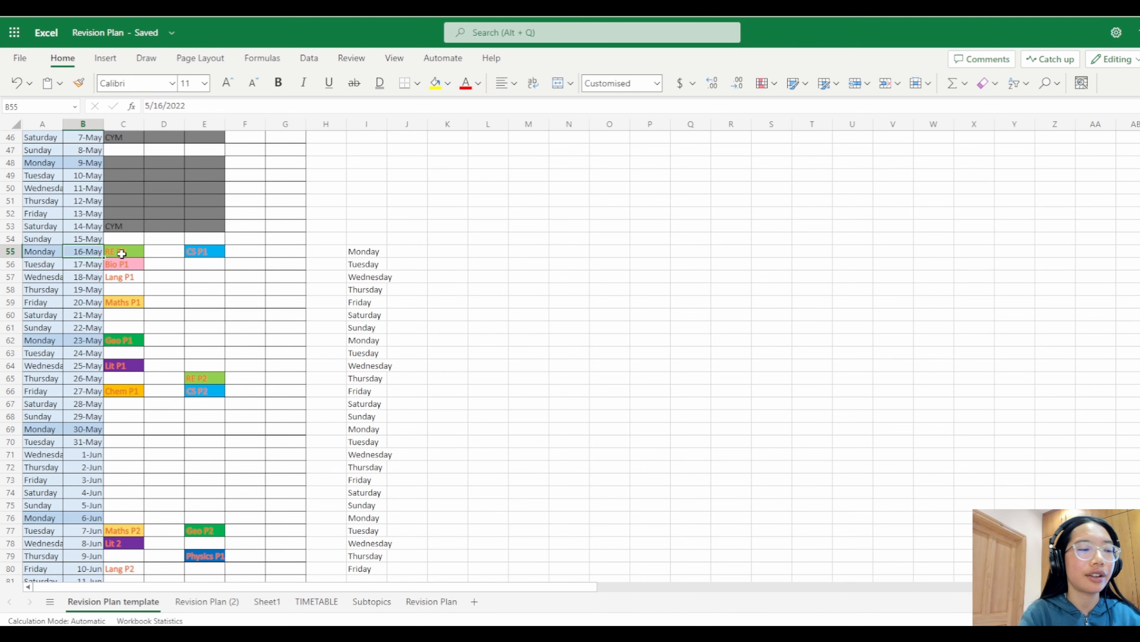
Step: Start entering the first date, 15 May 2023, in J55 beside Monday
type("15")
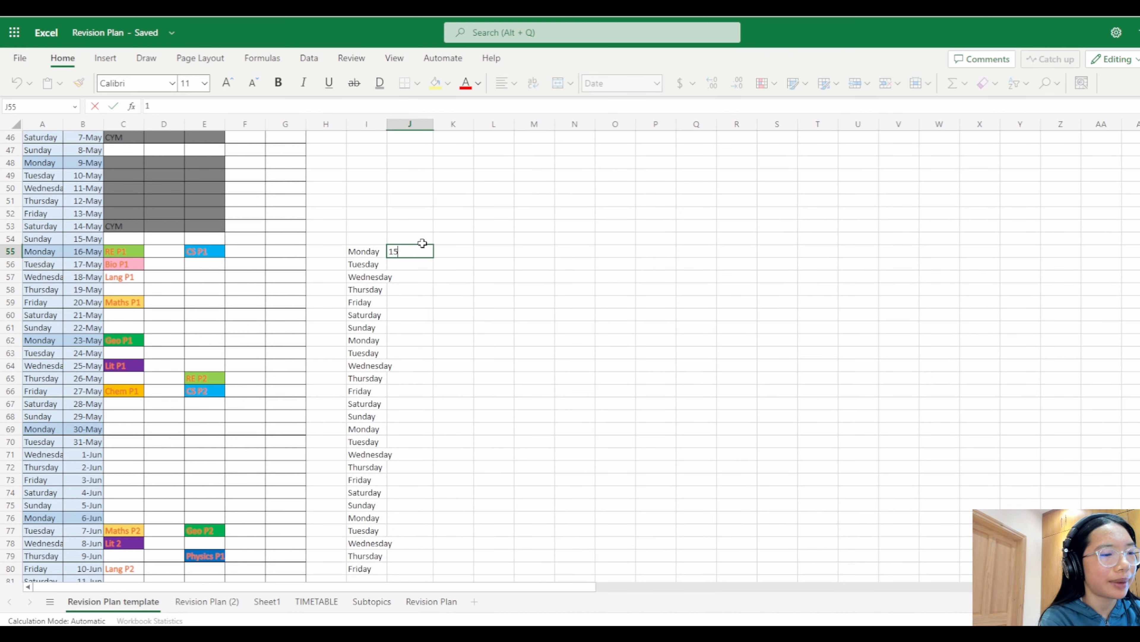
type("-")
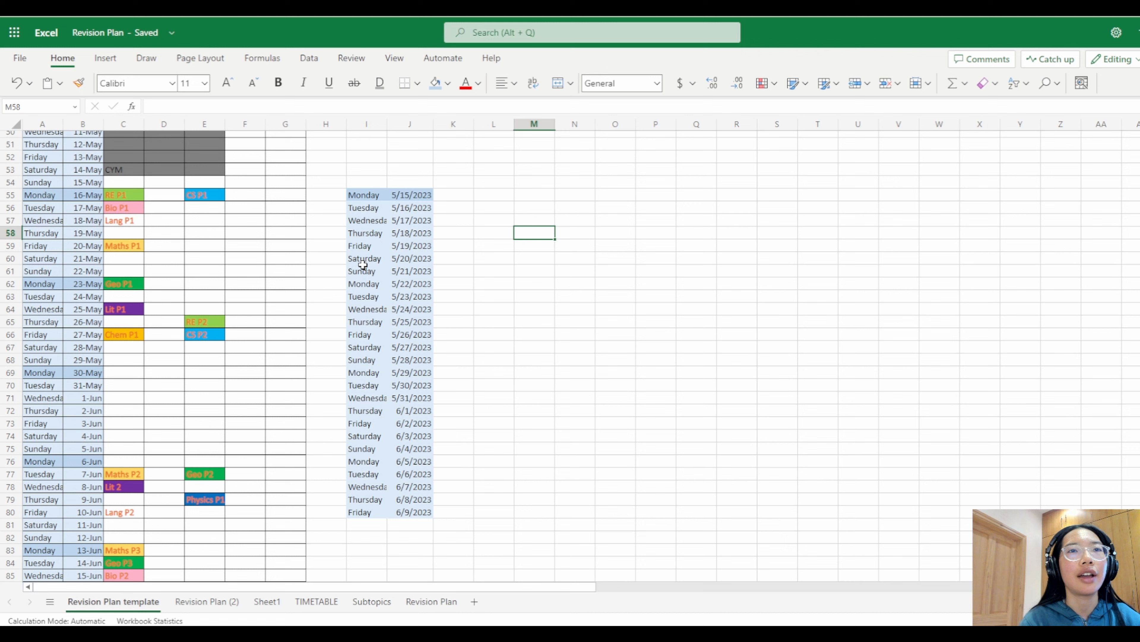
Step: Select I55:L80, the weekday/date block plus two empty columns, for All Borders
left_click_drag(363, 195, 409, 537)
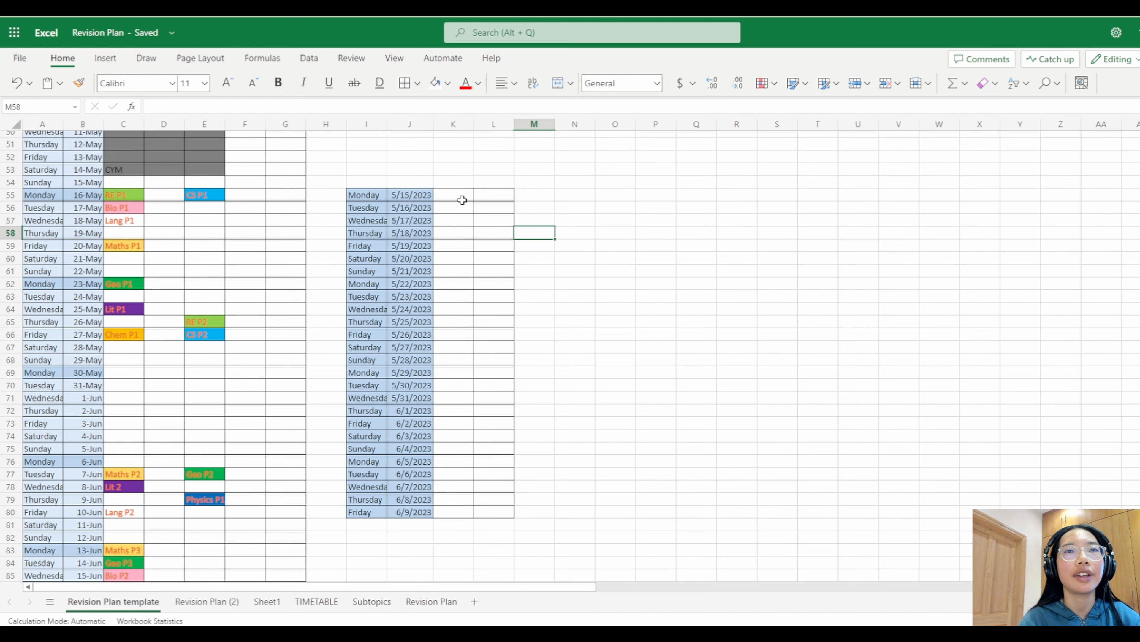
left_click(453, 194)
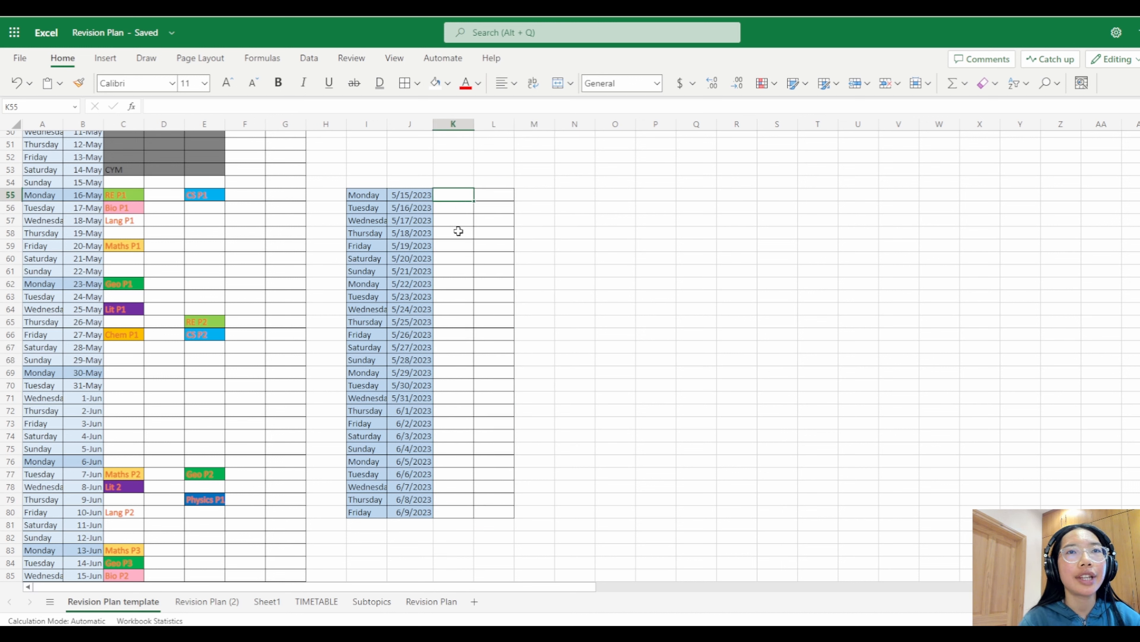
left_click(493, 385)
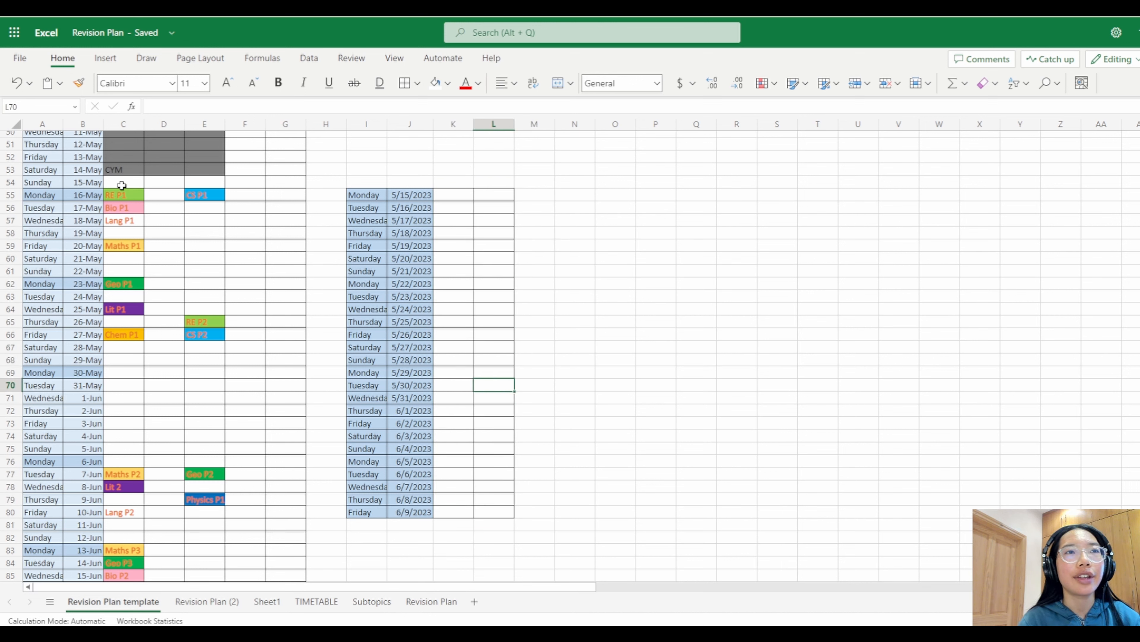
left_click(123, 195)
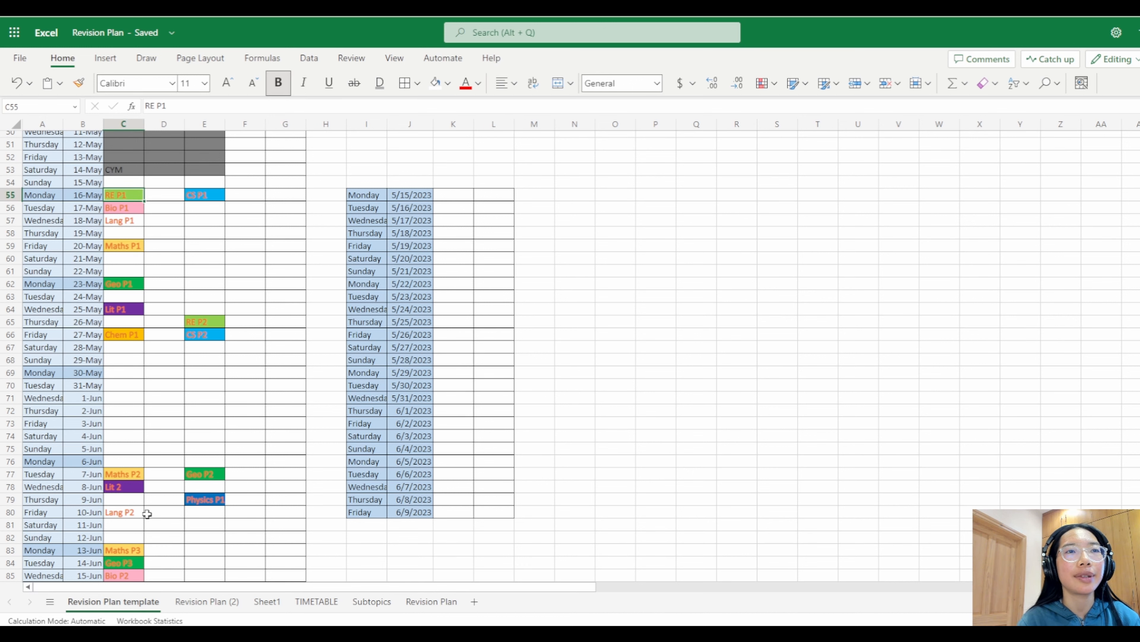
mouse_move(201, 525)
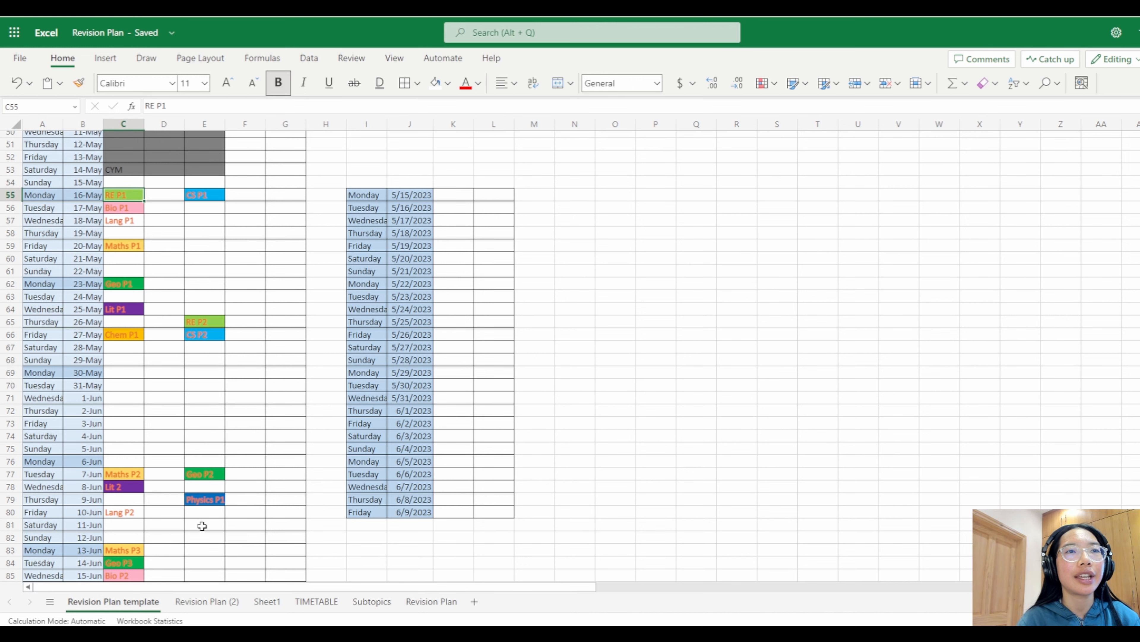
scroll("down", 3)
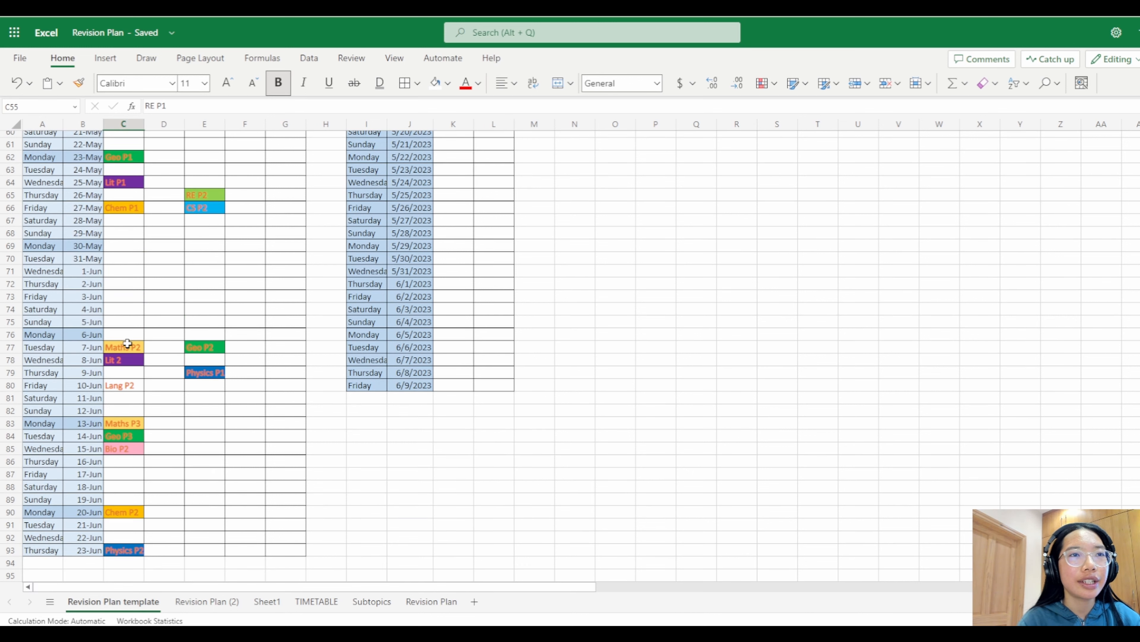